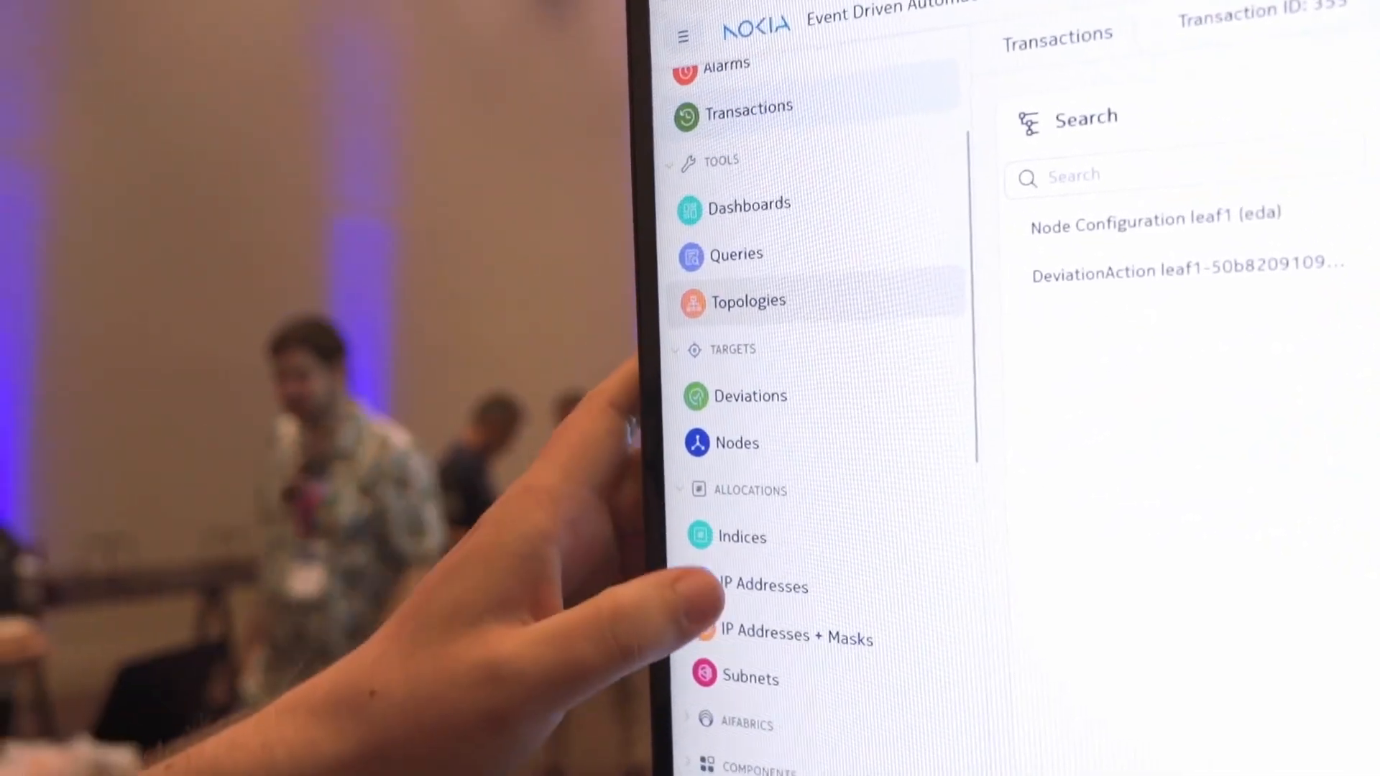
# Step: List EDA's IP allocation pools (systemips, systemipv4-pool, systemipv6-pool) under Allocations
pyautogui.click(761, 585)
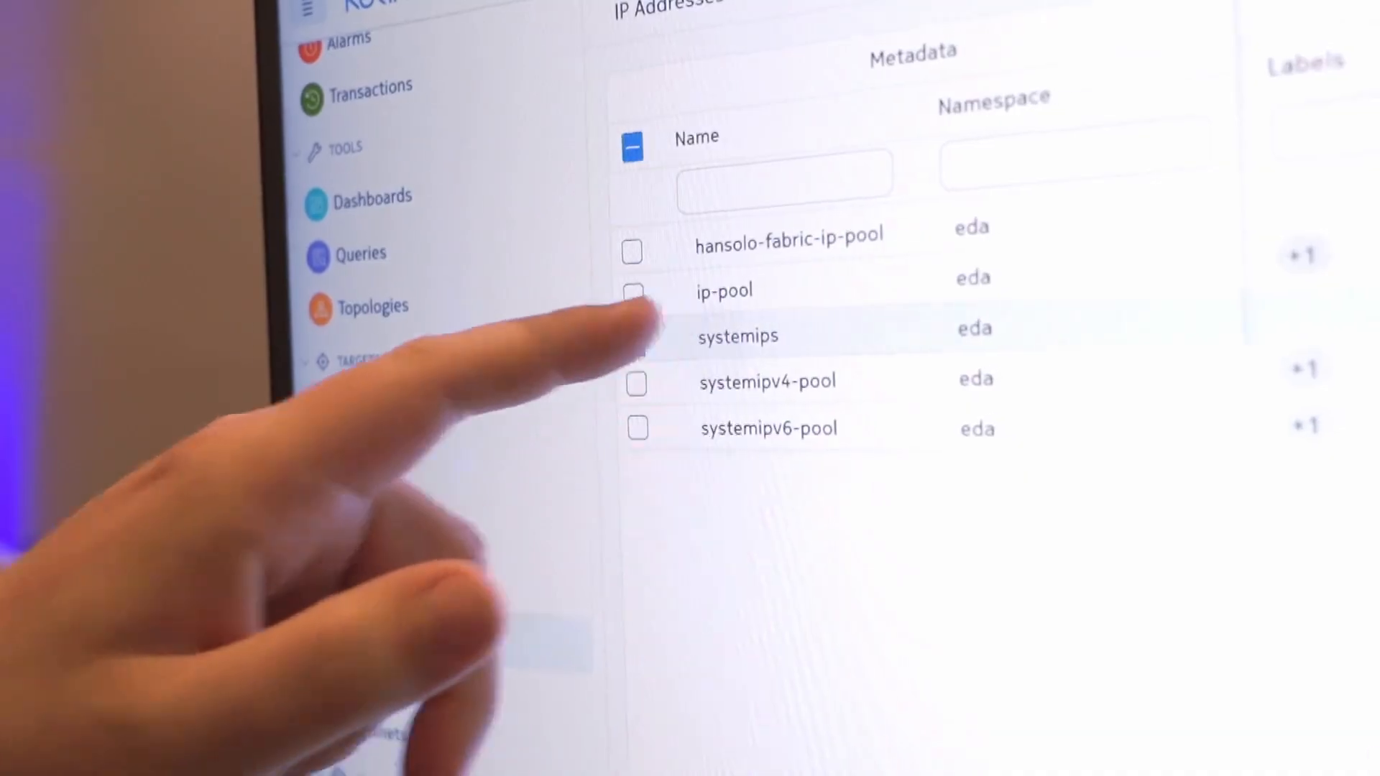
pyautogui.click(737, 336)
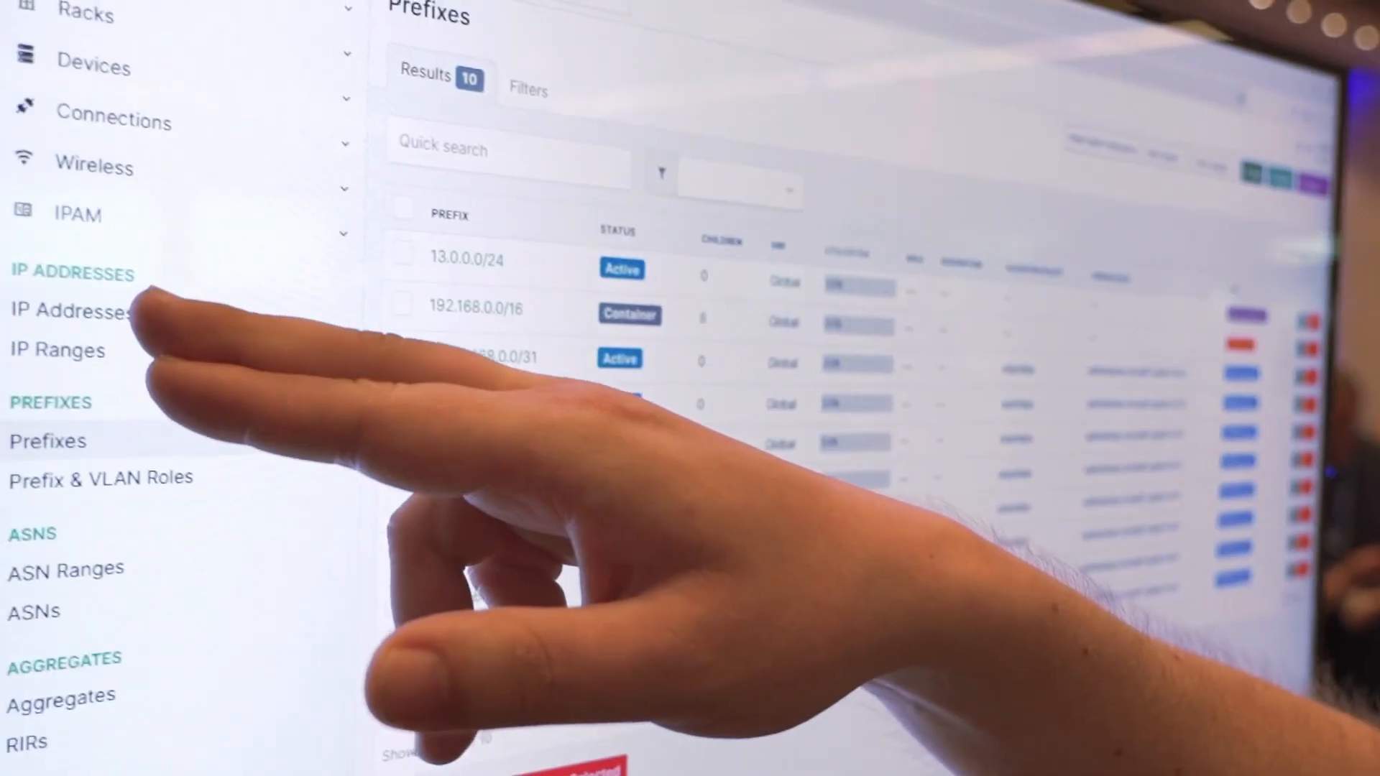
# Step: Show NetBox's IPAM IP address list, six active addresses 13.0.0.1/32 to 13.0.0.6/32
pyautogui.click(71, 310)
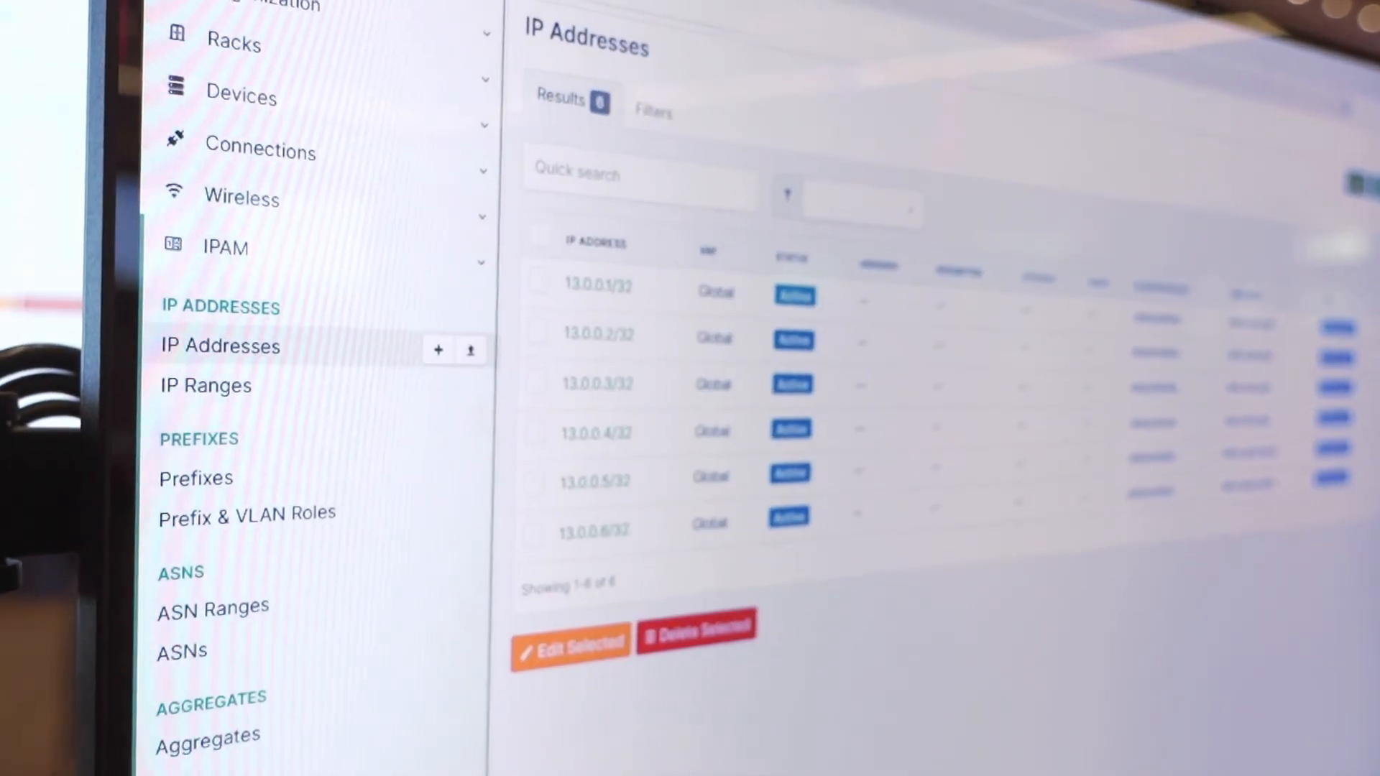